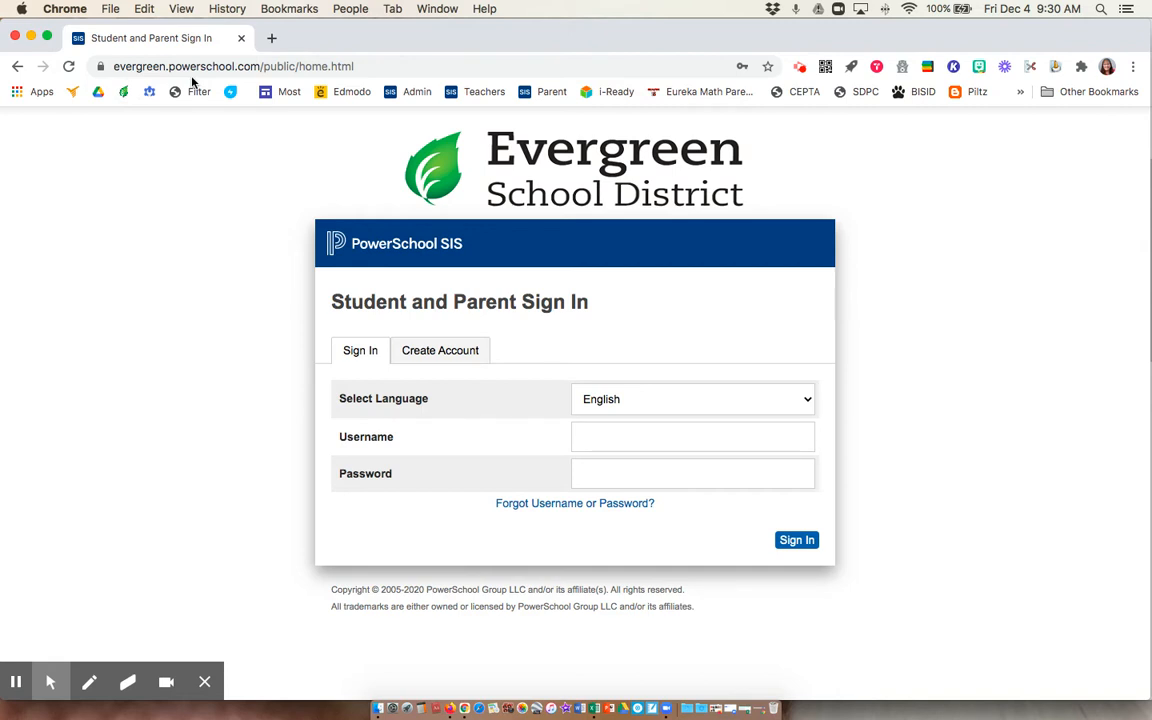
mouse_move(613, 366)
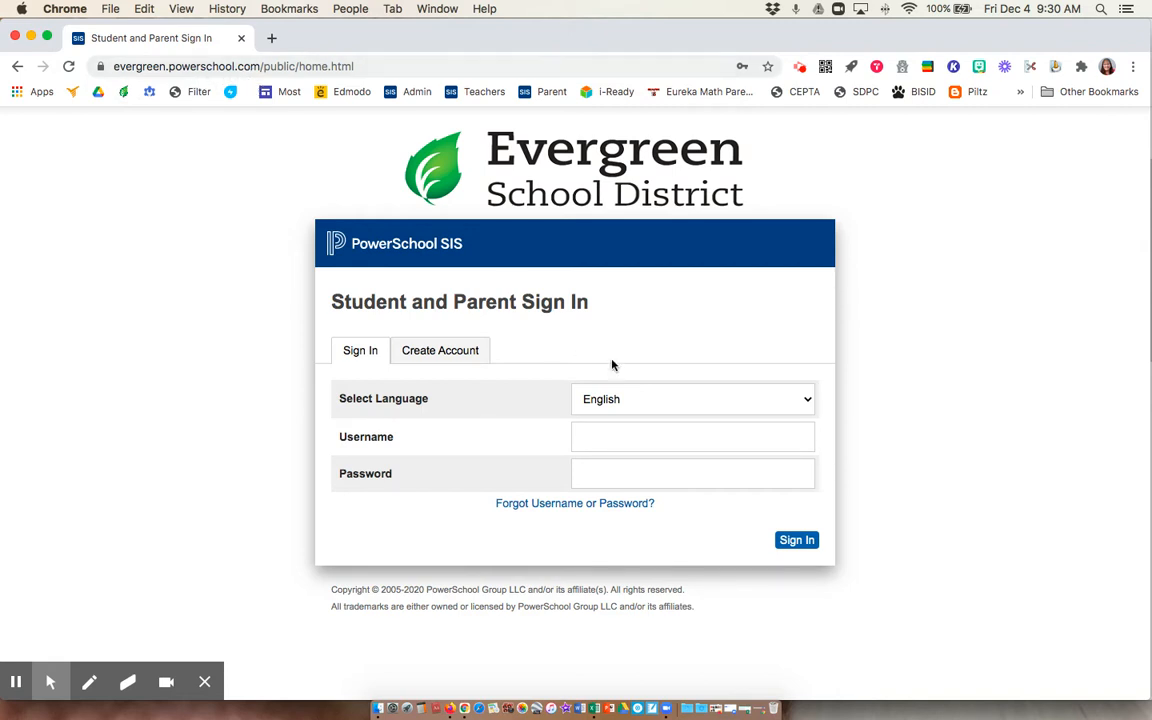
Step: Sign in to the parent portal with the saved username and password
type("ma")
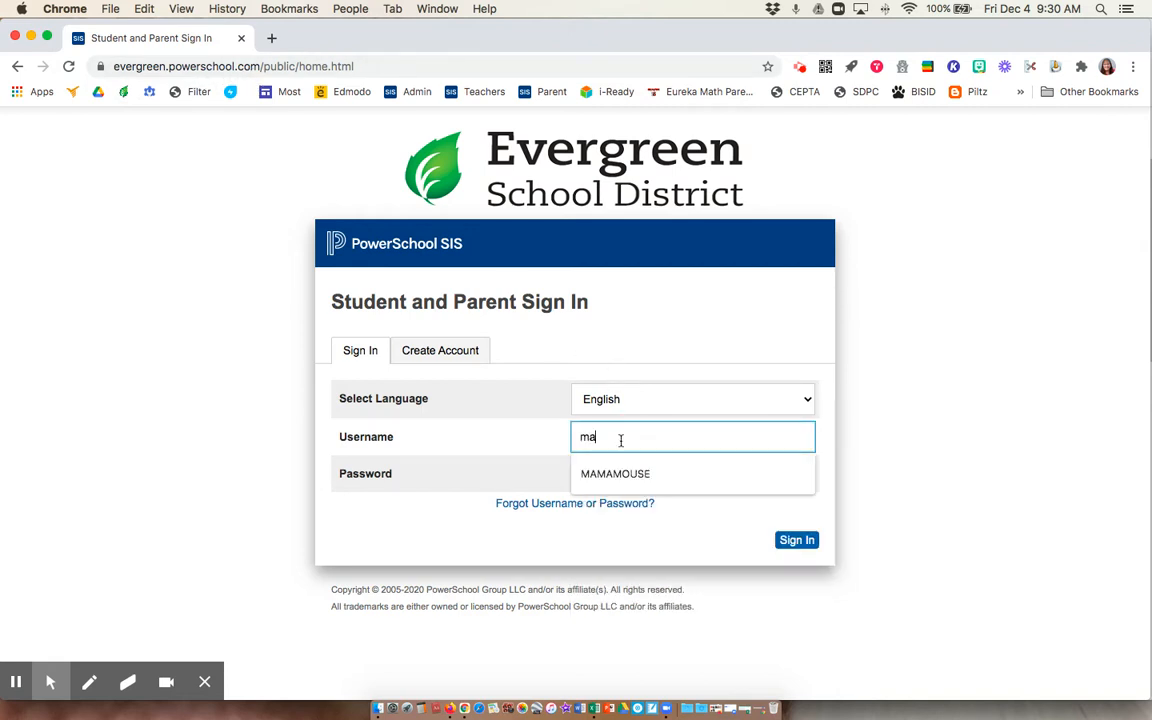
left_click(615, 473)
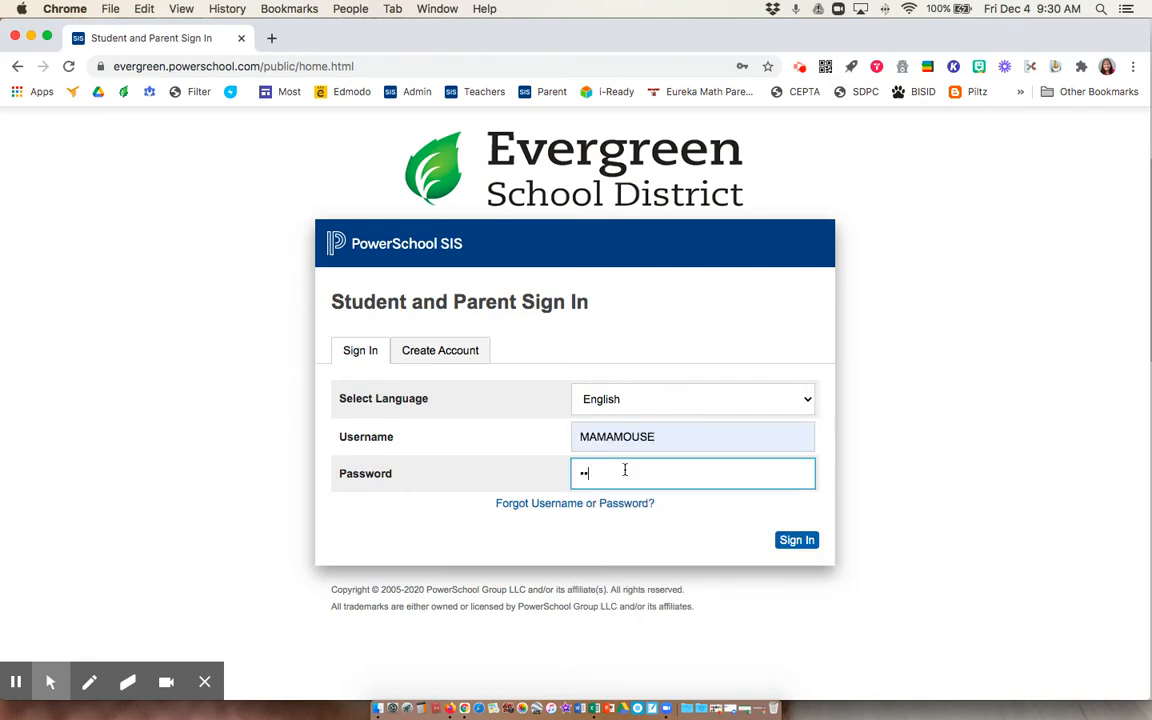
type("••••")
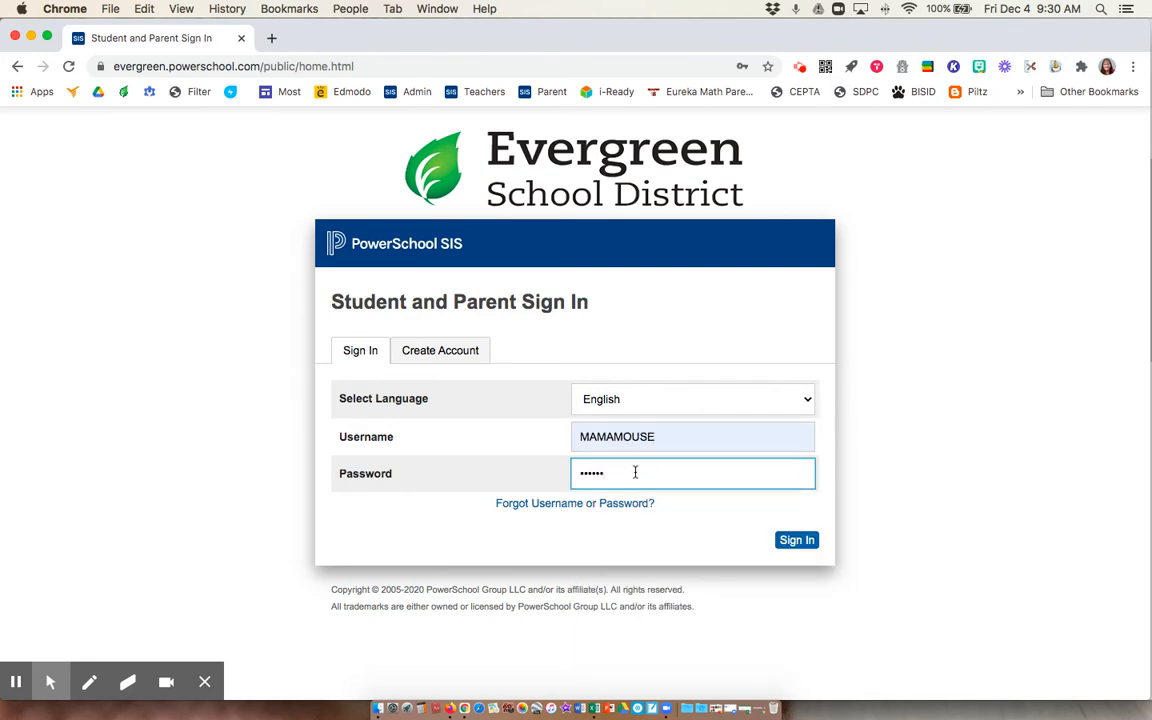
left_click(796, 540)
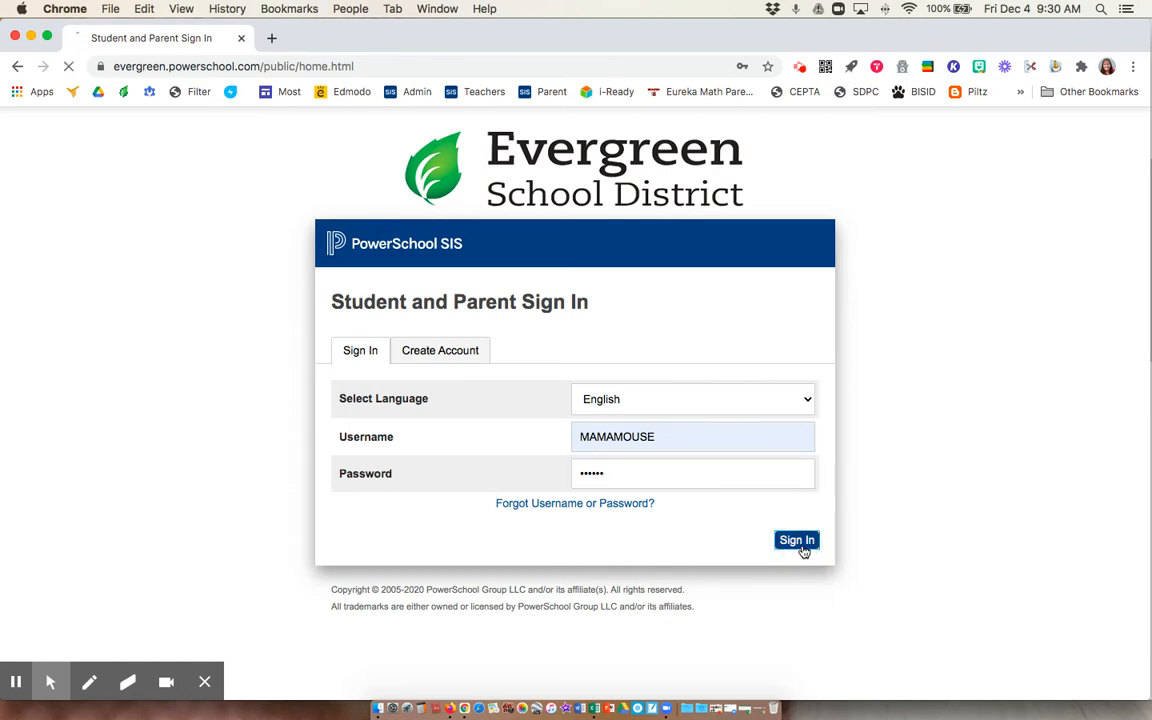
left_click(796, 540)
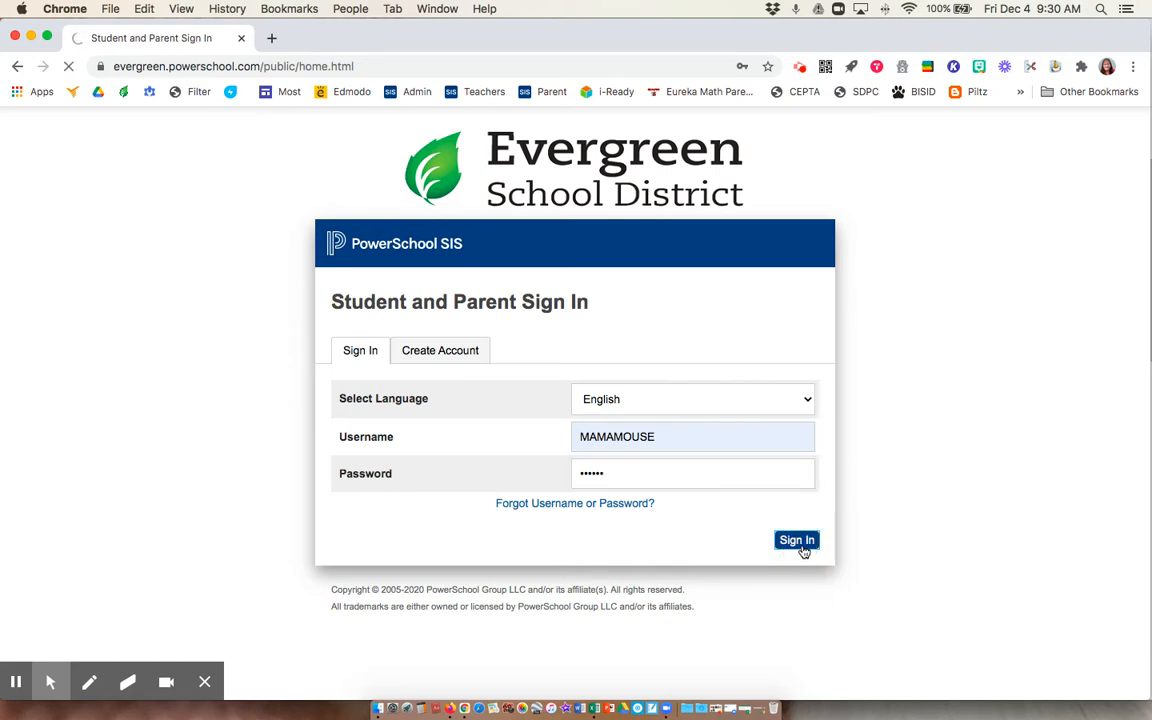
Step: Reload Grades and Attendance to show T1/T2 grades and scroll the class list
left_click(796, 540)
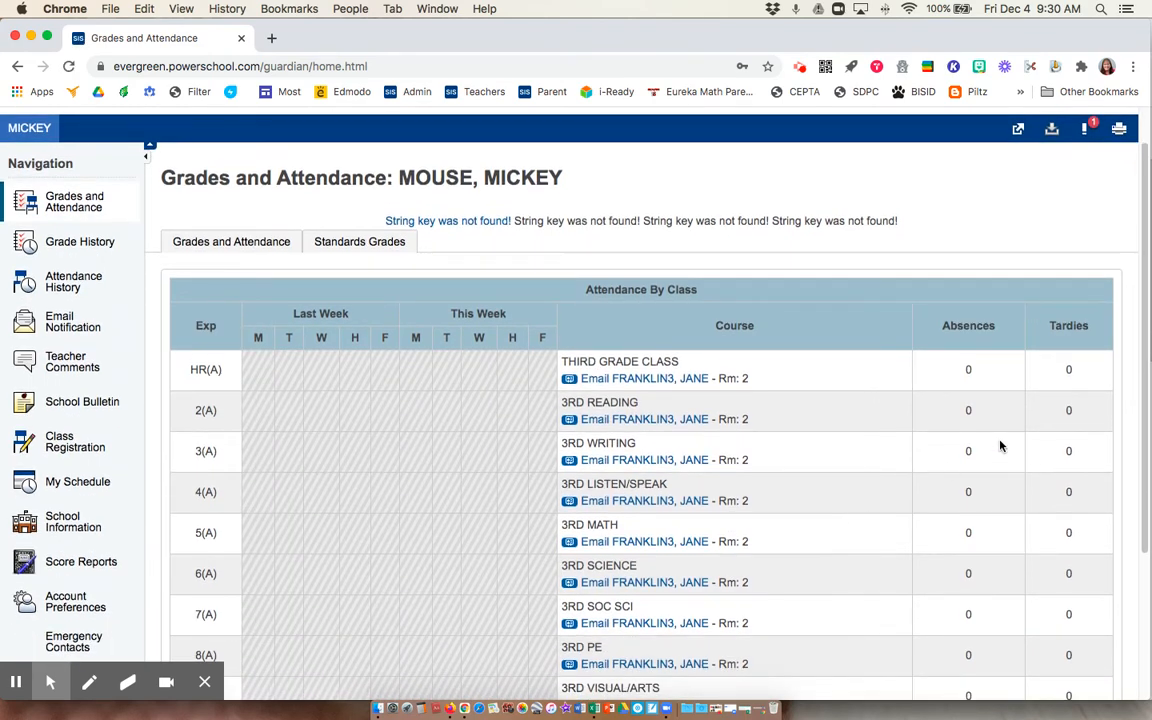
mouse_move(1073, 447)
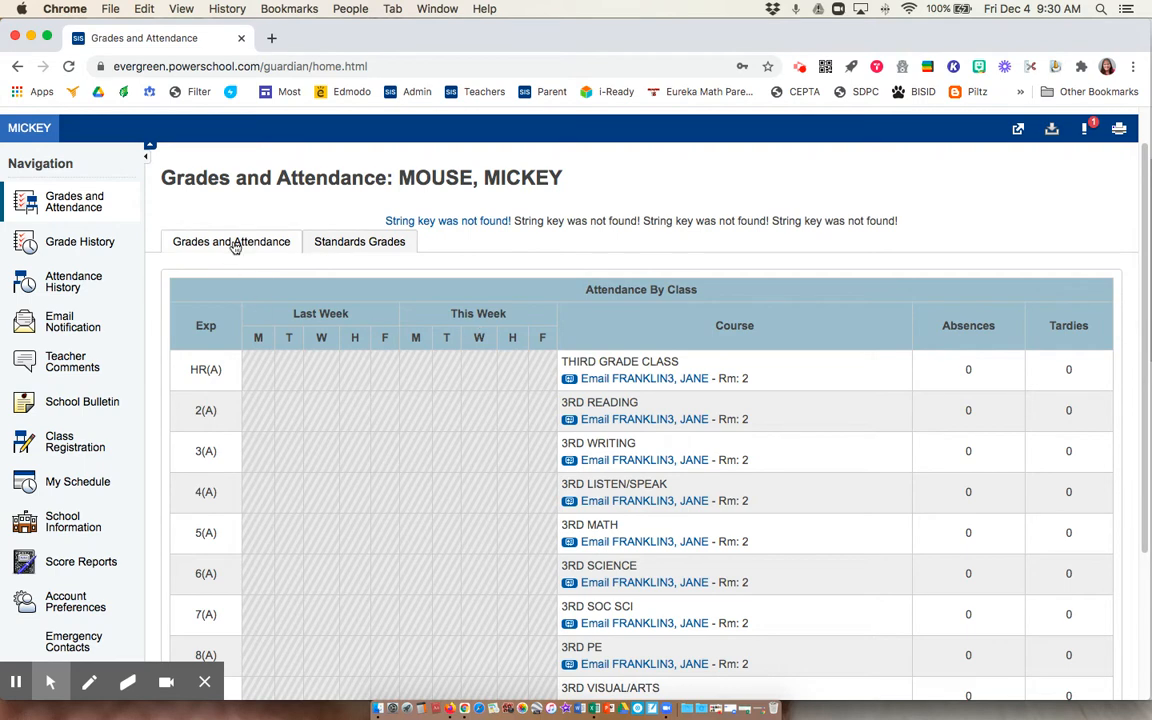
left_click(231, 241)
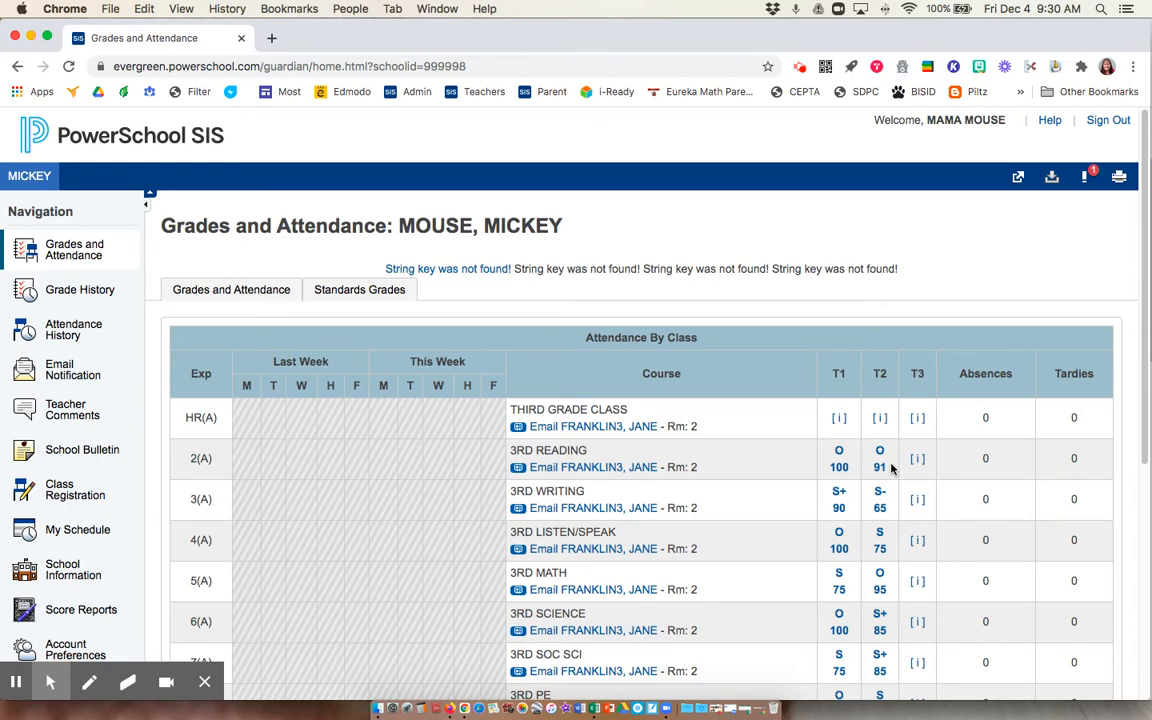
scroll("down", 3)
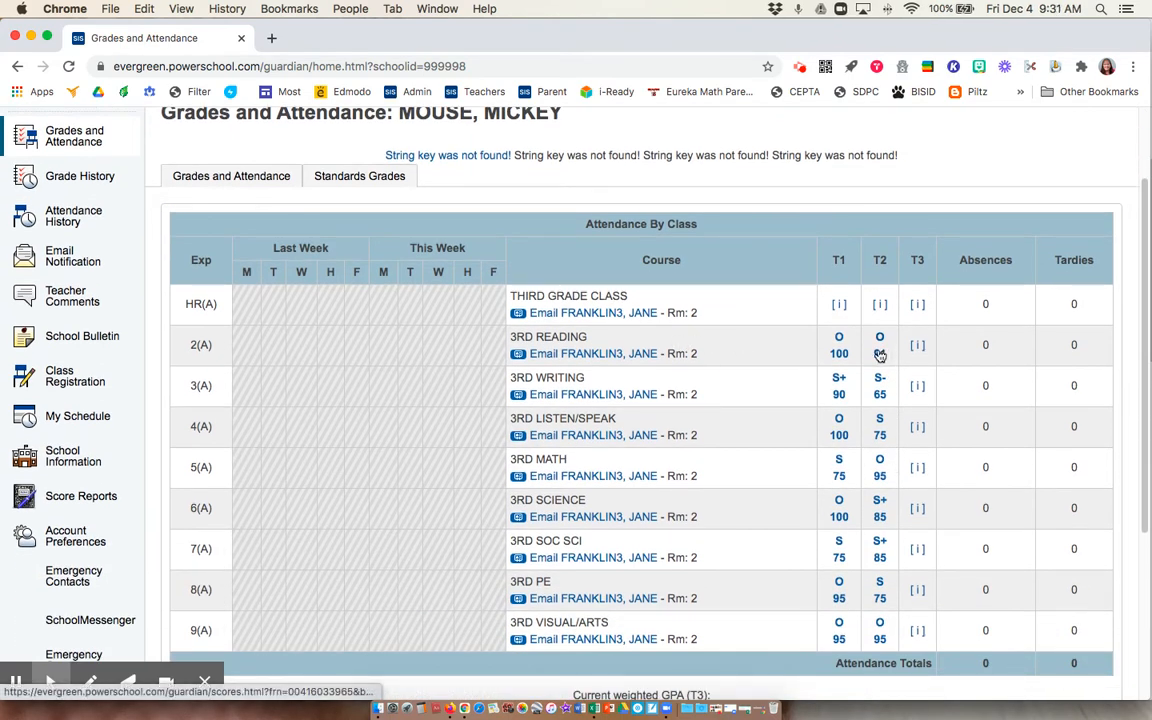
Step: Open the 3RD READING T2 score details and scroll to the Assignments table
left_click(879, 336)
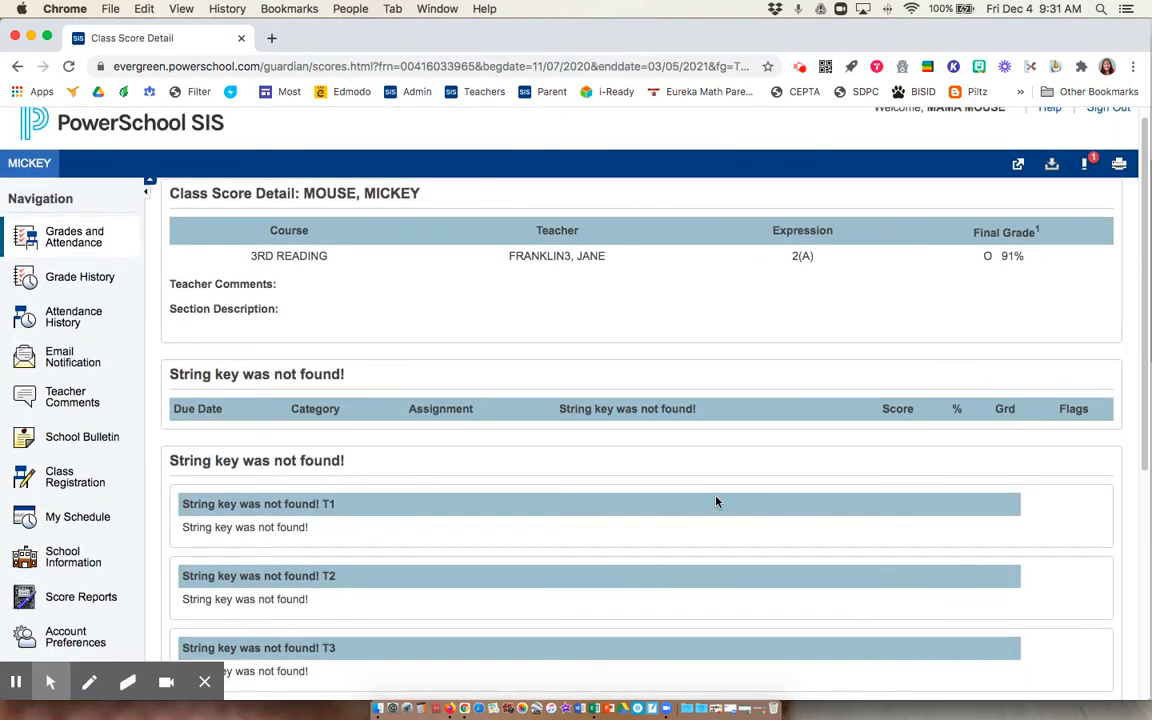
scroll("down", 3)
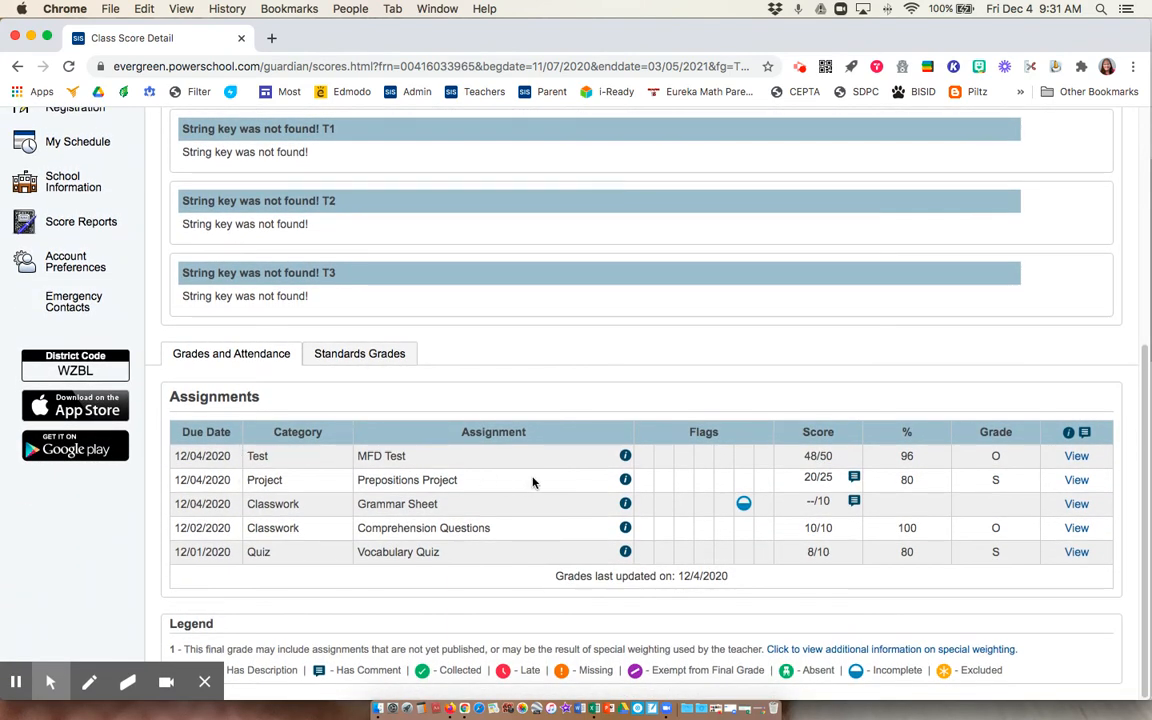
mouse_move(824, 470)
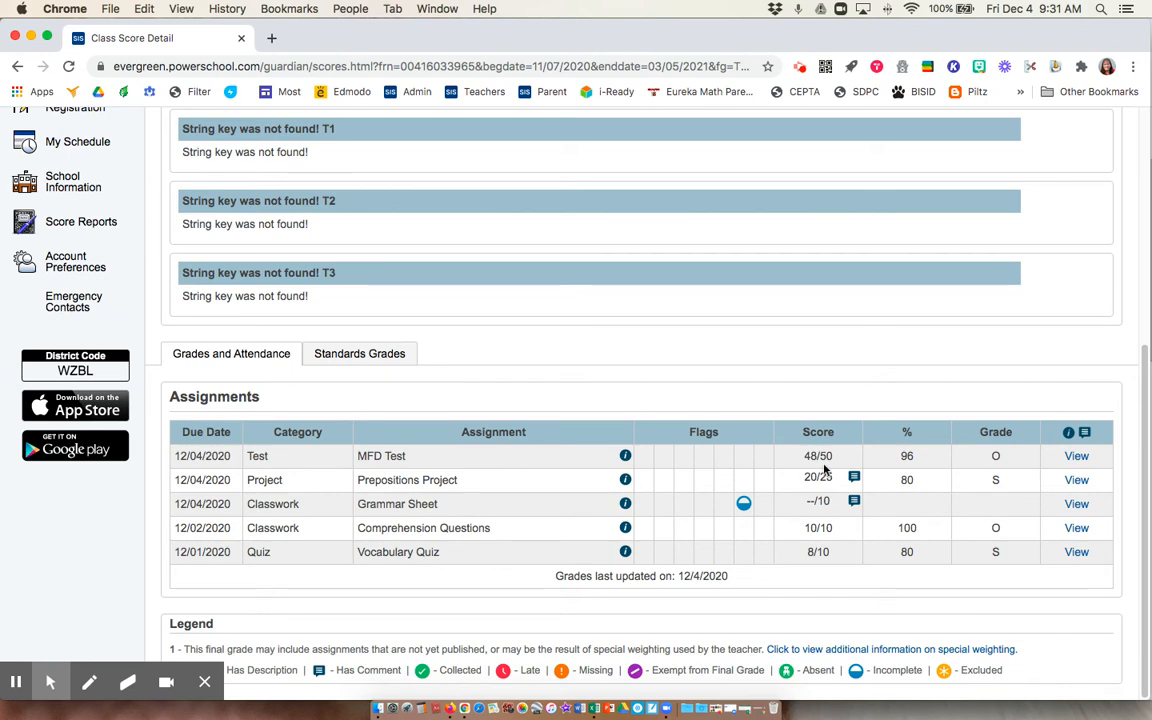
mouse_move(908, 460)
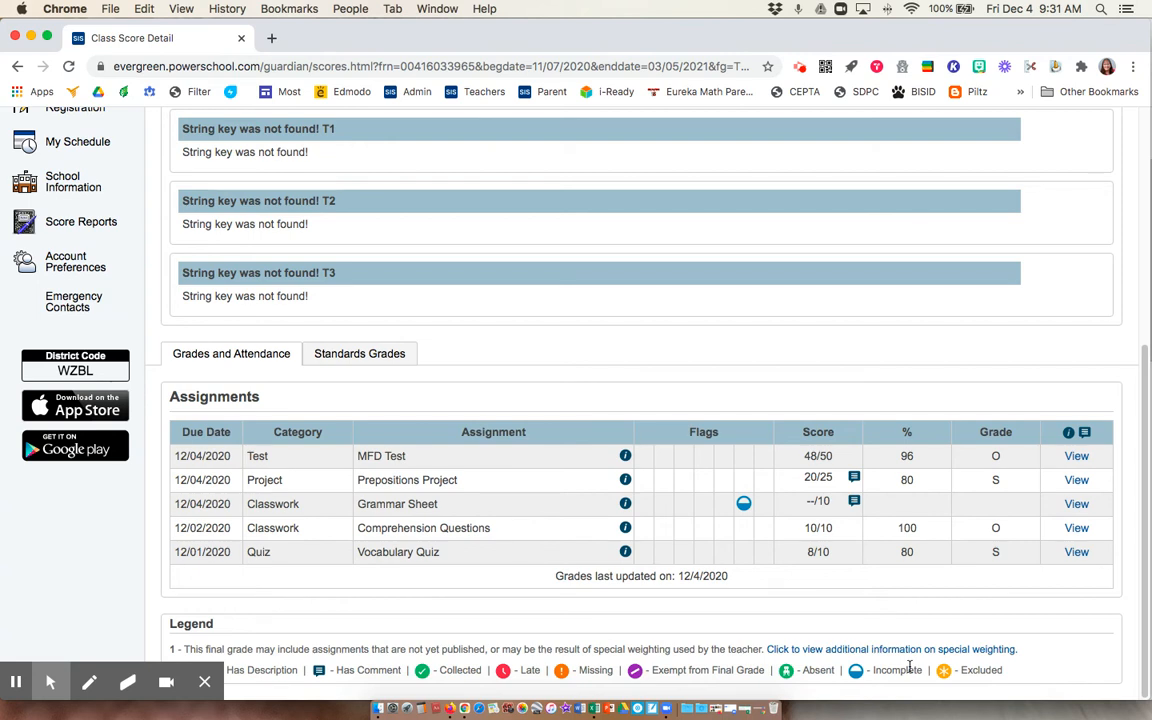
mouse_move(857, 511)
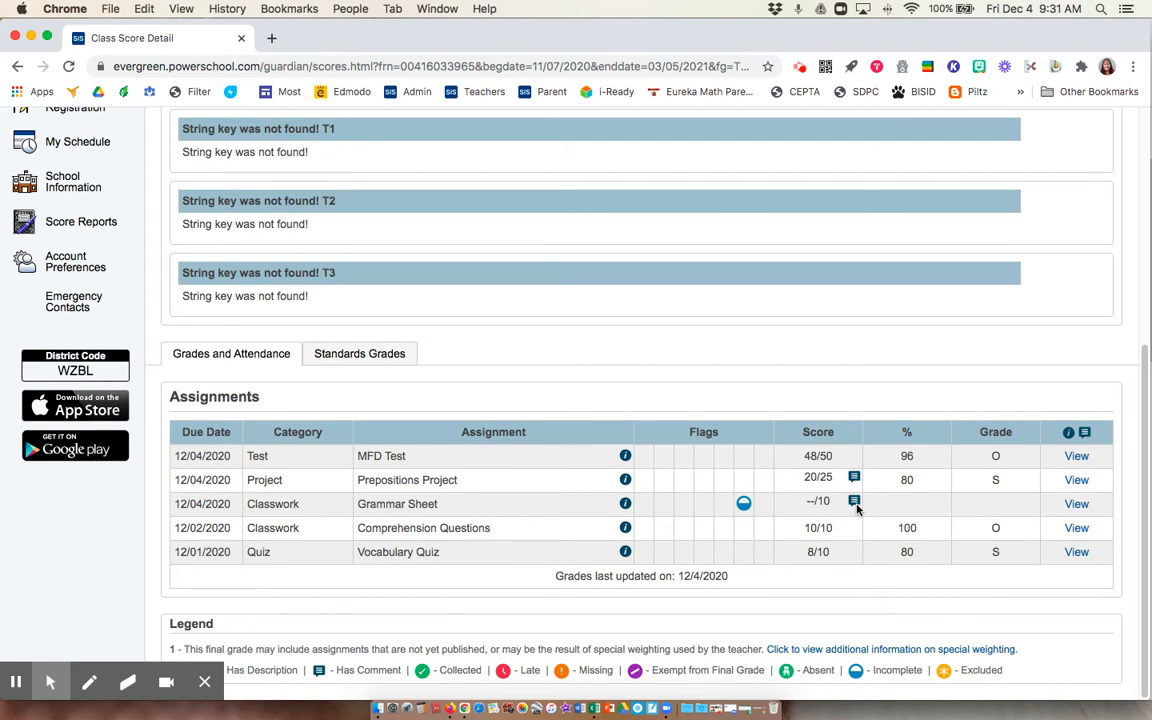
mouse_move(1047, 501)
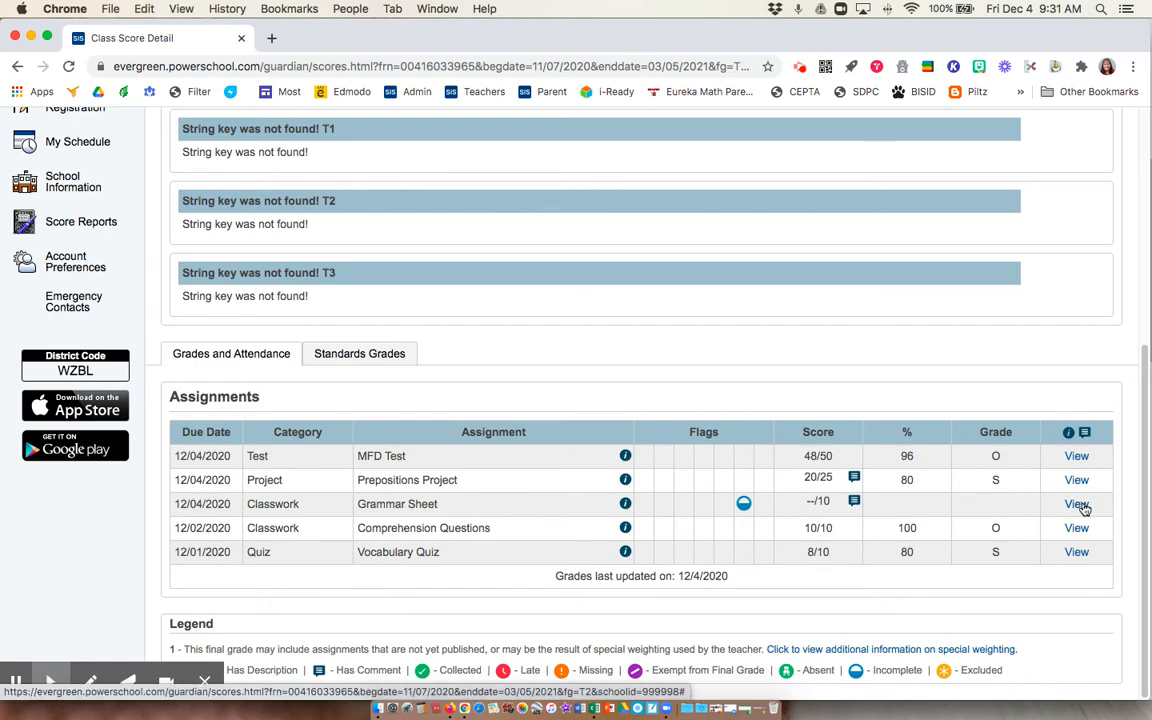
Step: View the Grammar Sheet's 'Incomplete' comment, then return to Grades and Attendance
left_click(1076, 504)
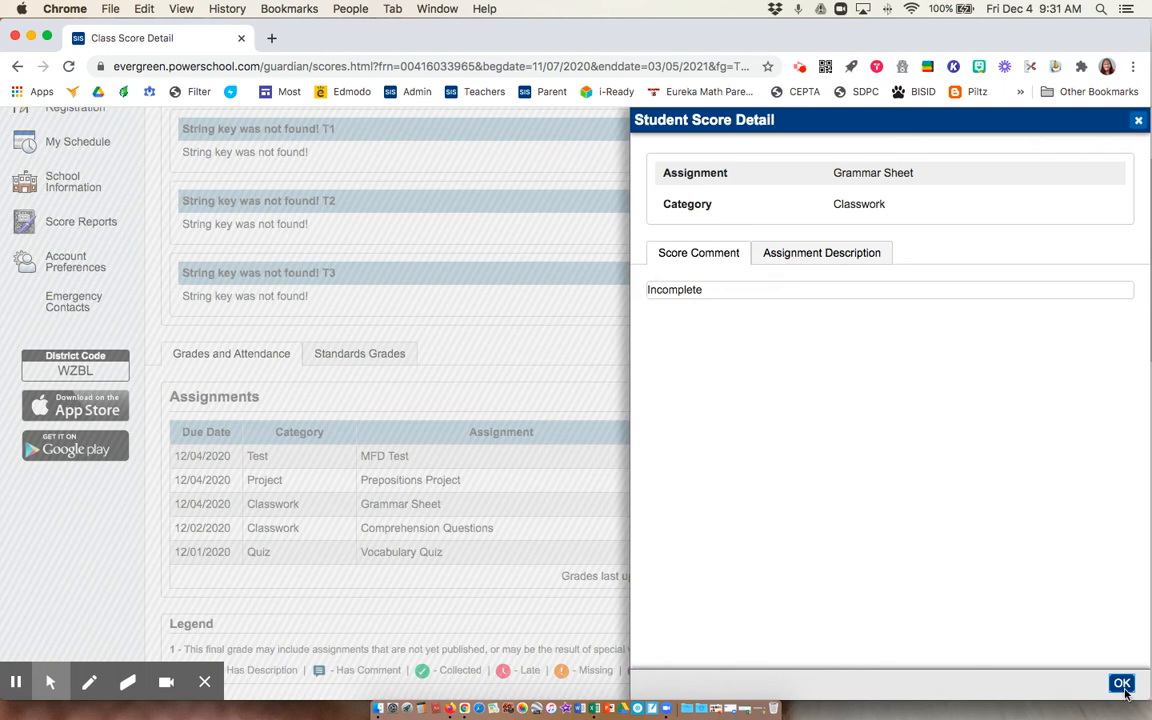
left_click(1121, 683)
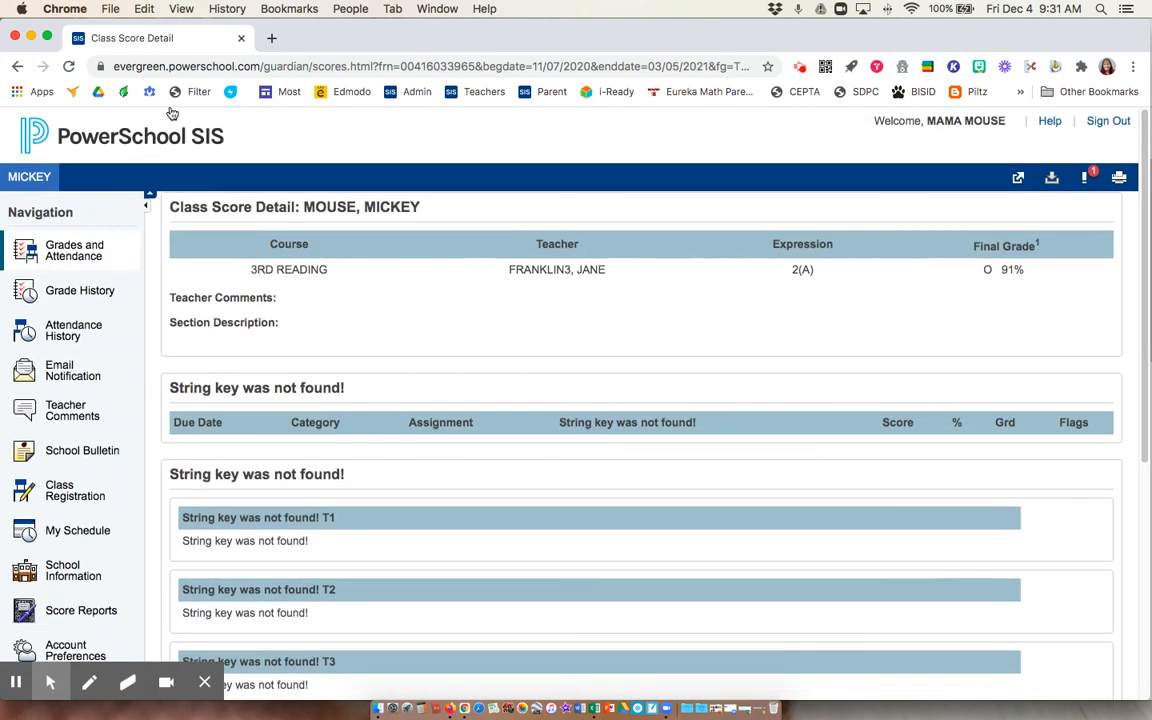
left_click(74, 250)
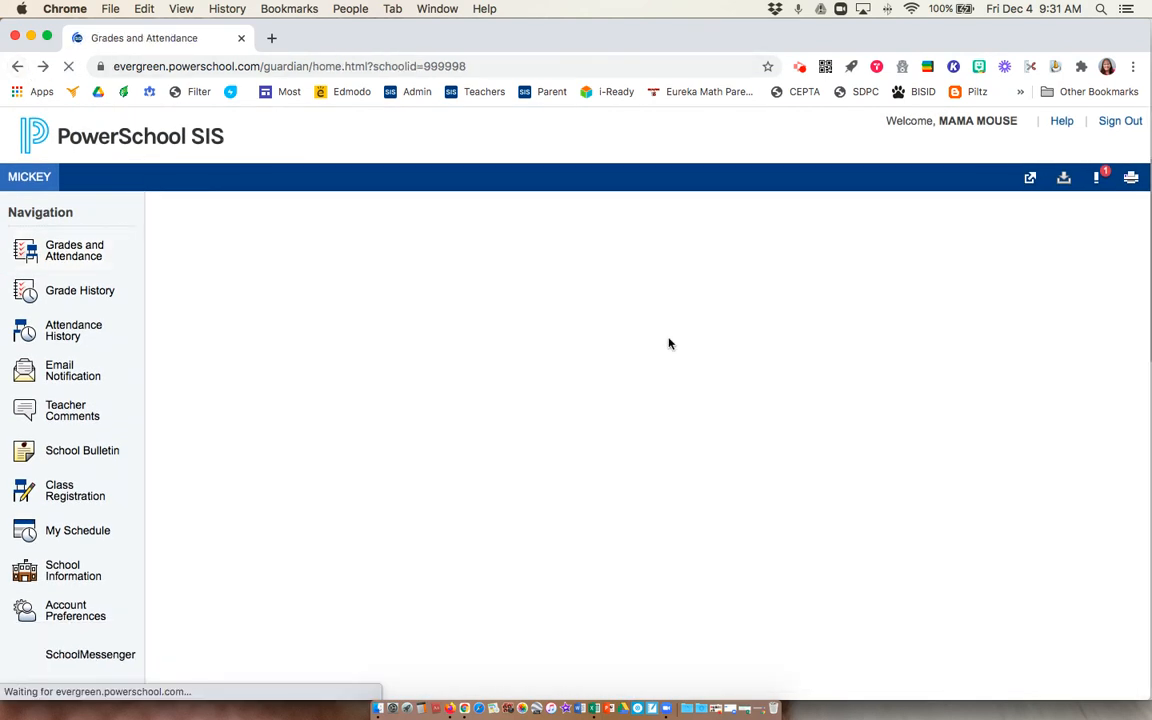